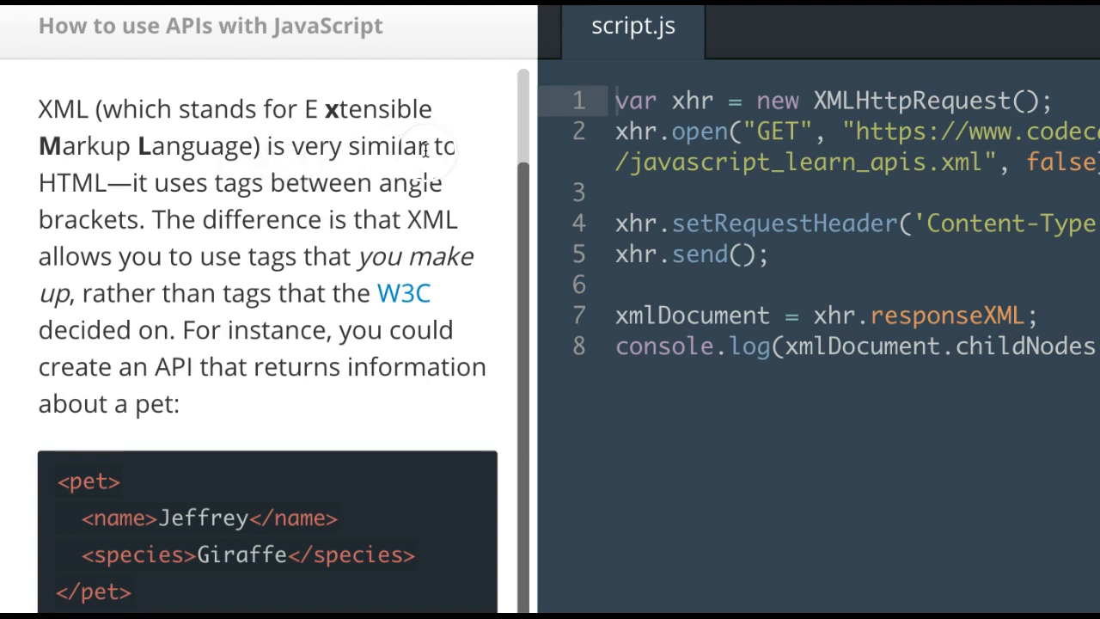
mouse_move(146, 146)
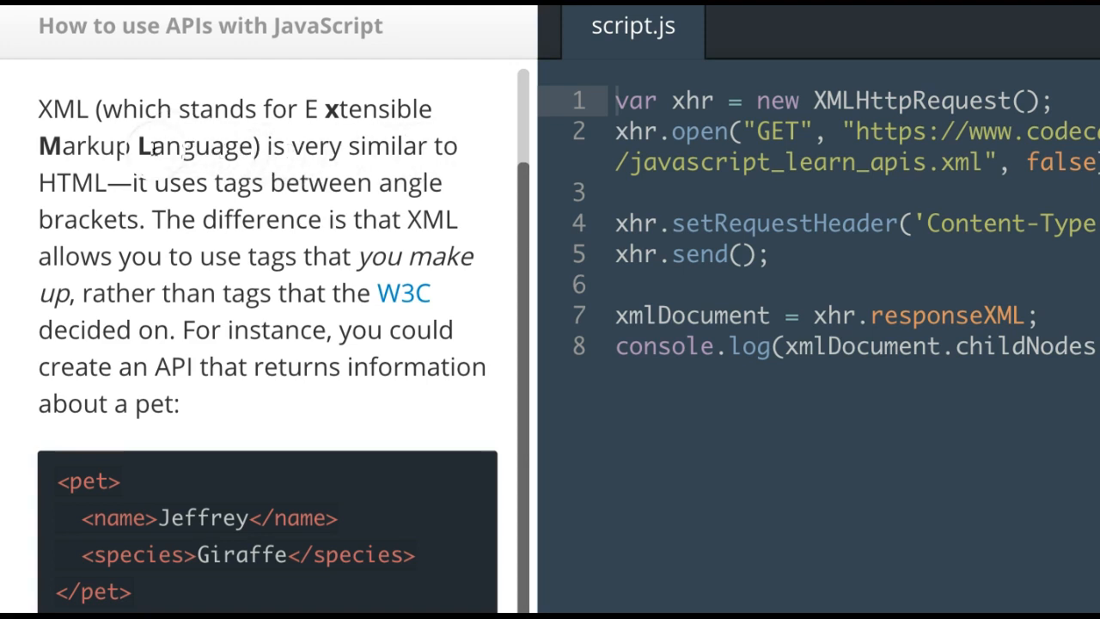
mouse_move(168, 218)
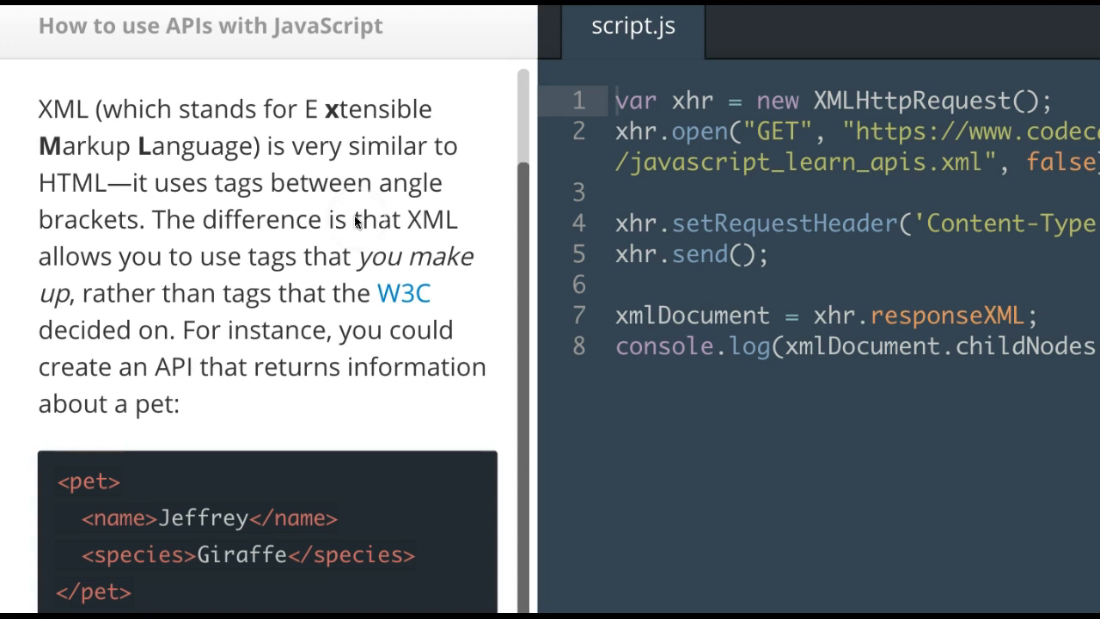
Submit the XML request code so the console prints Gustav, Dog, Bruce, Duck and the lesson passes.
scroll(down, 3)
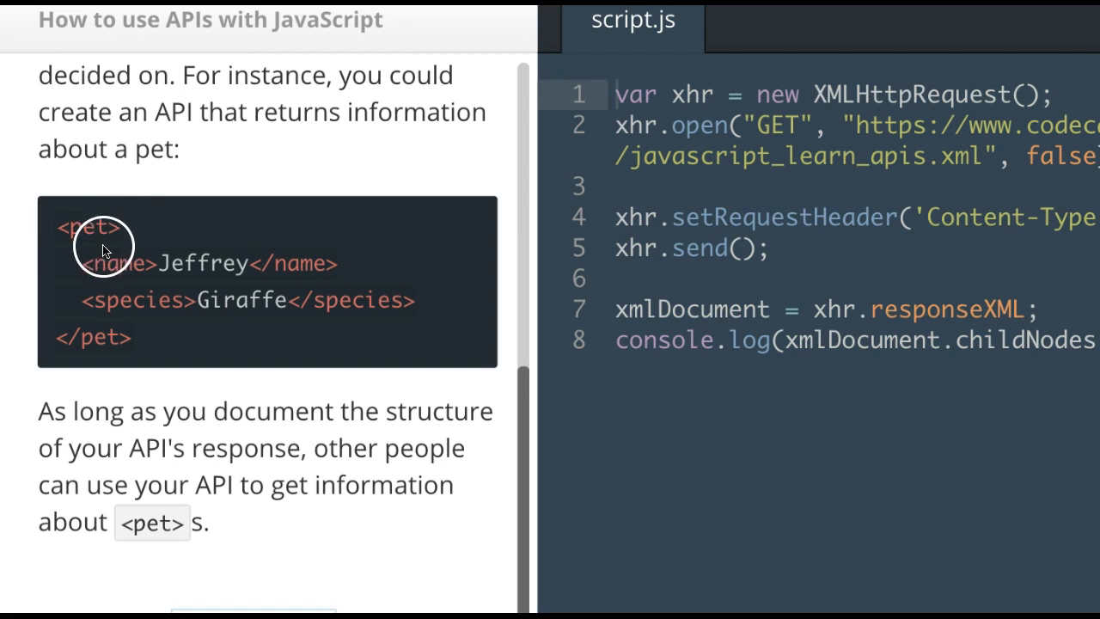
mouse_move(118, 348)
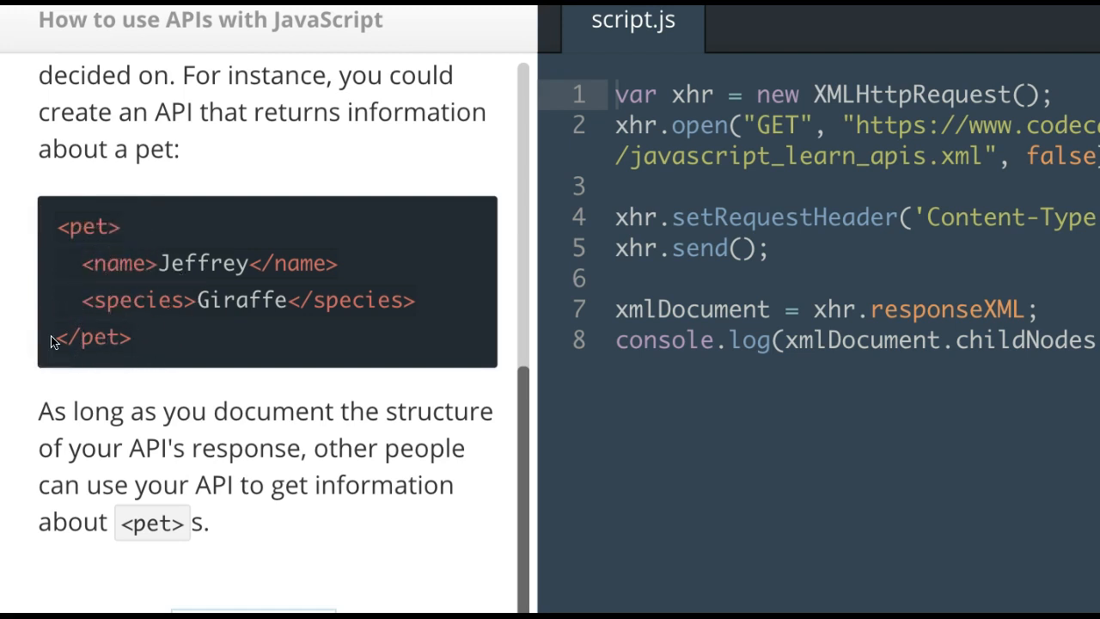
scroll(down, 3)
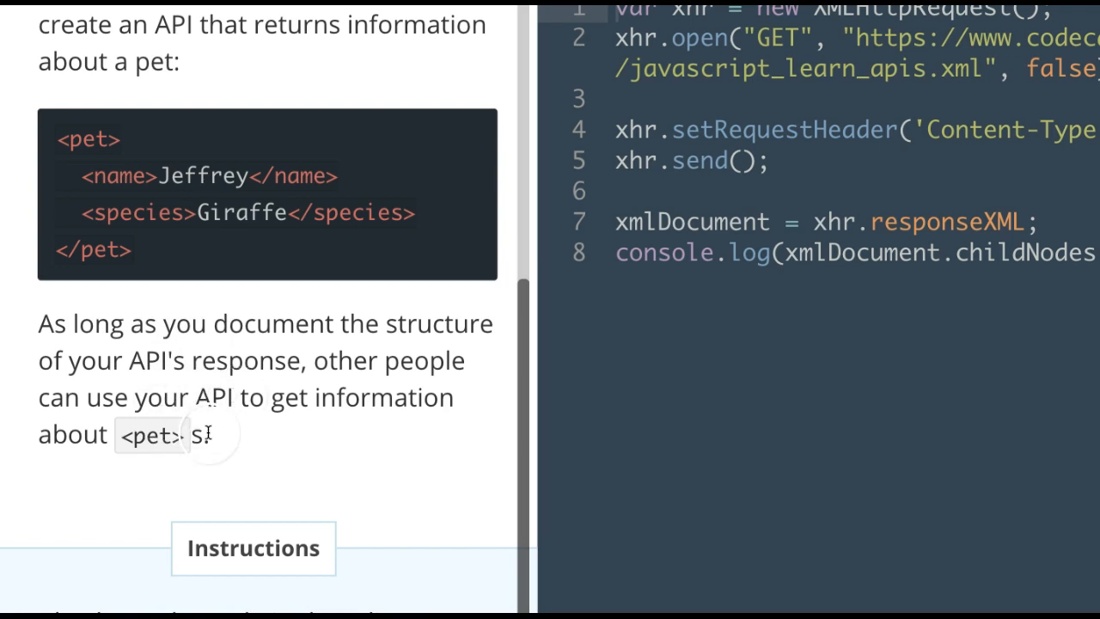
scroll(down, 3)
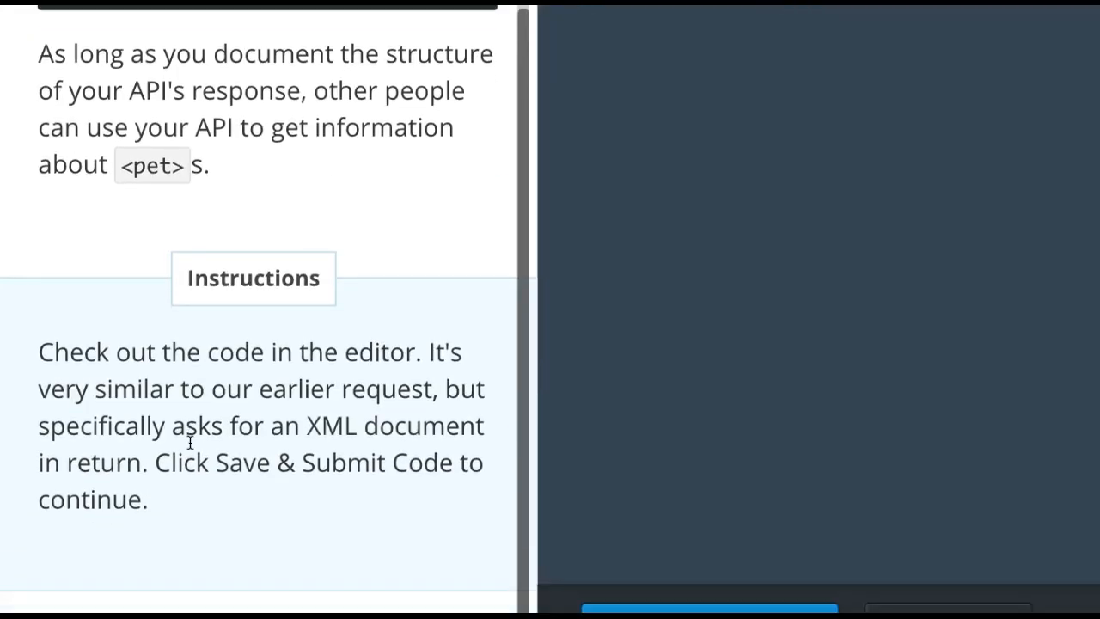
mouse_move(313, 382)
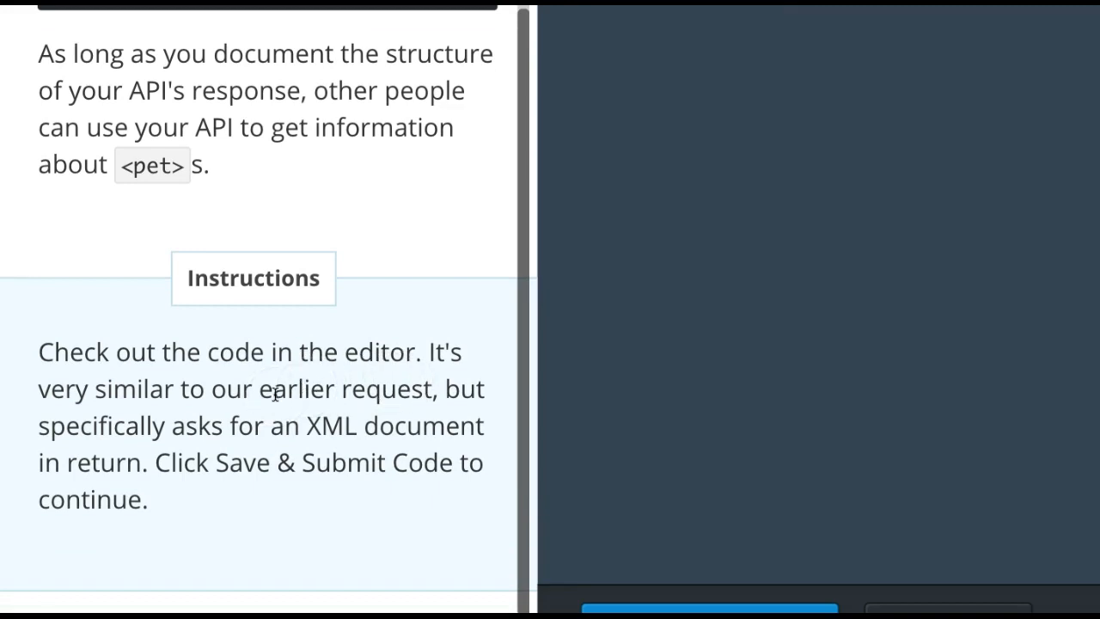
mouse_move(185, 430)
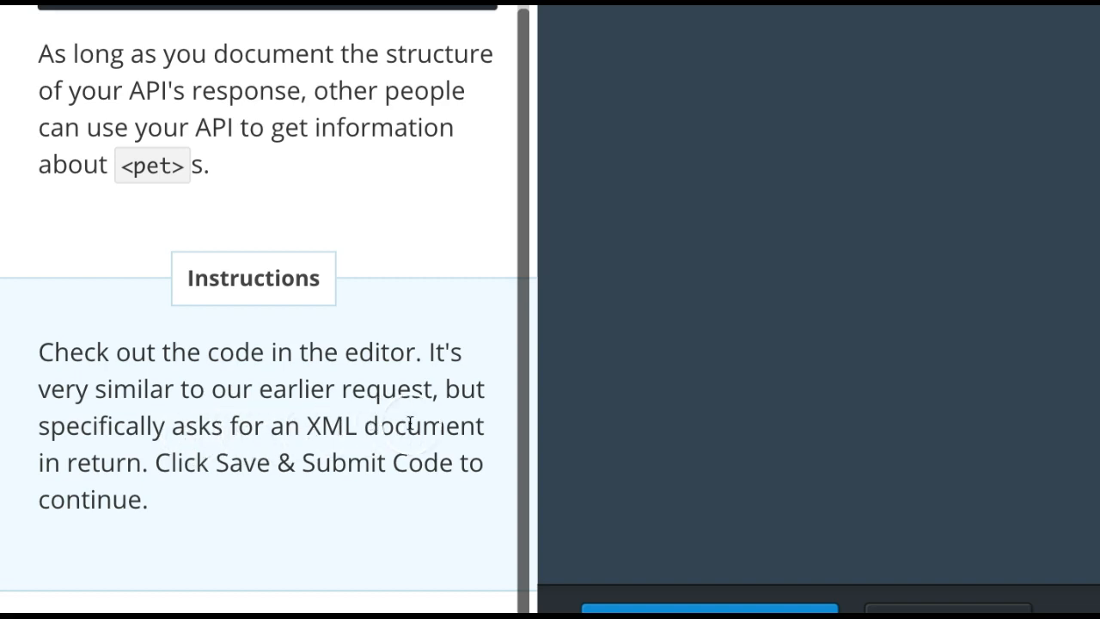
mouse_move(357, 413)
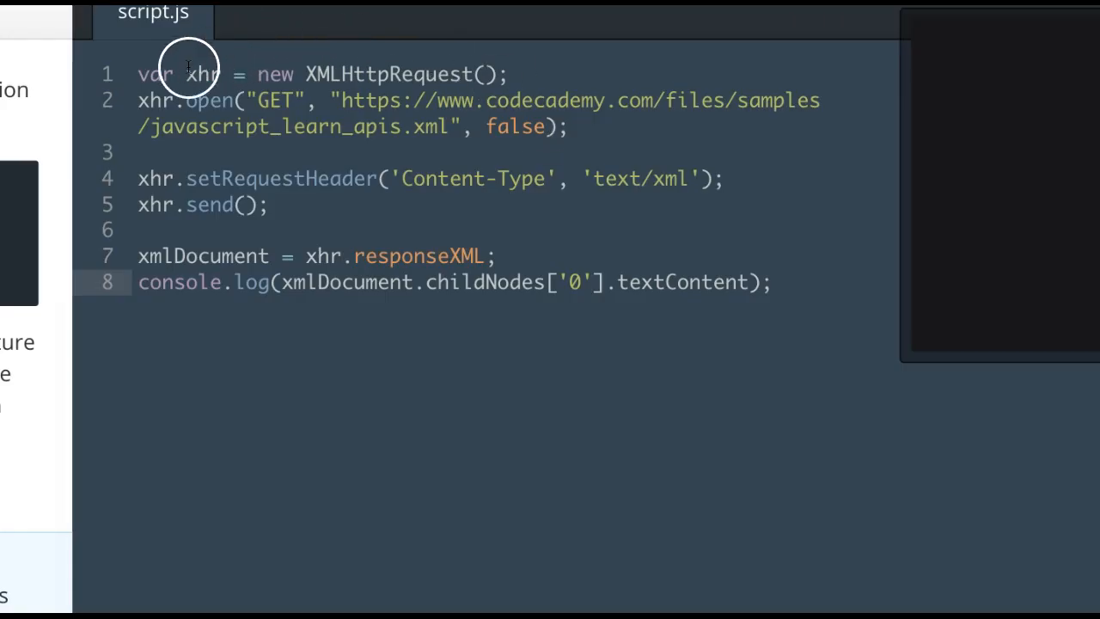
mouse_move(291, 23)
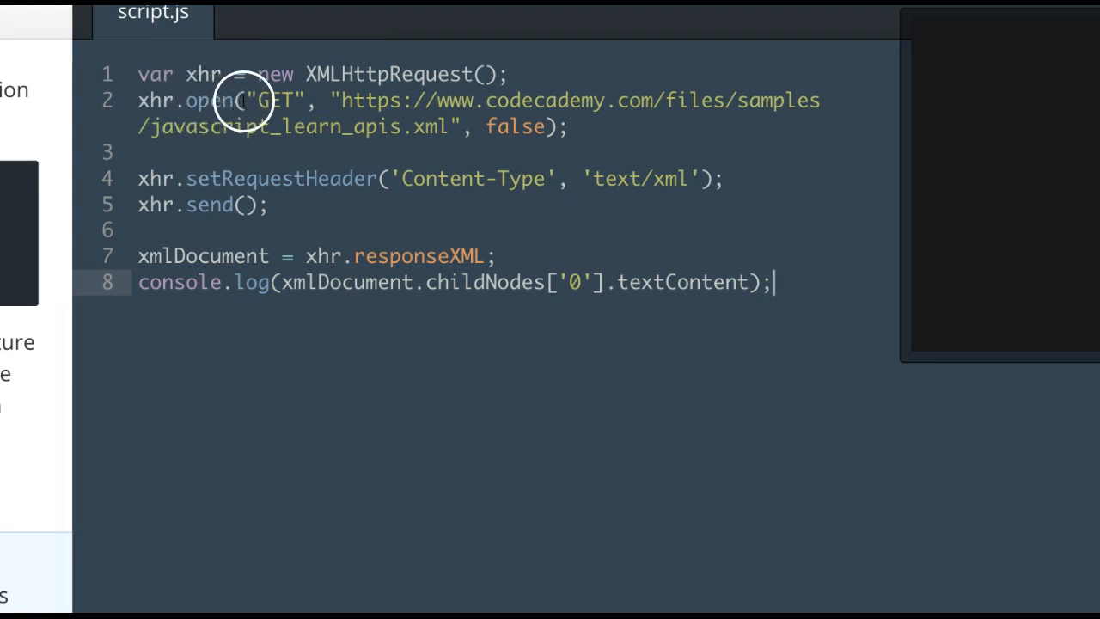
mouse_move(327, 92)
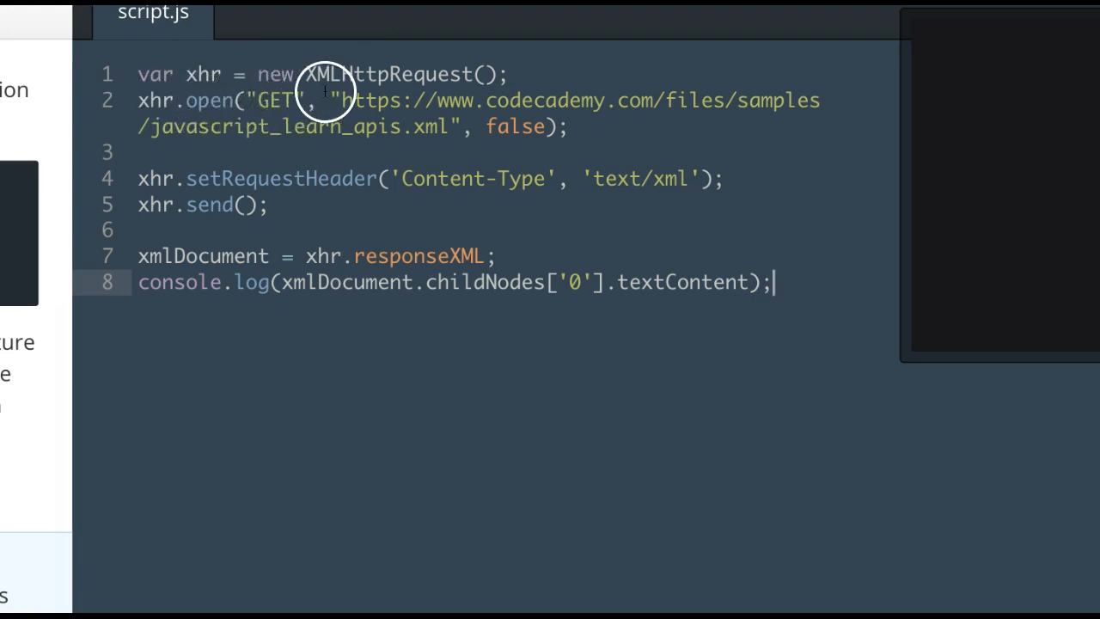
mouse_move(213, 99)
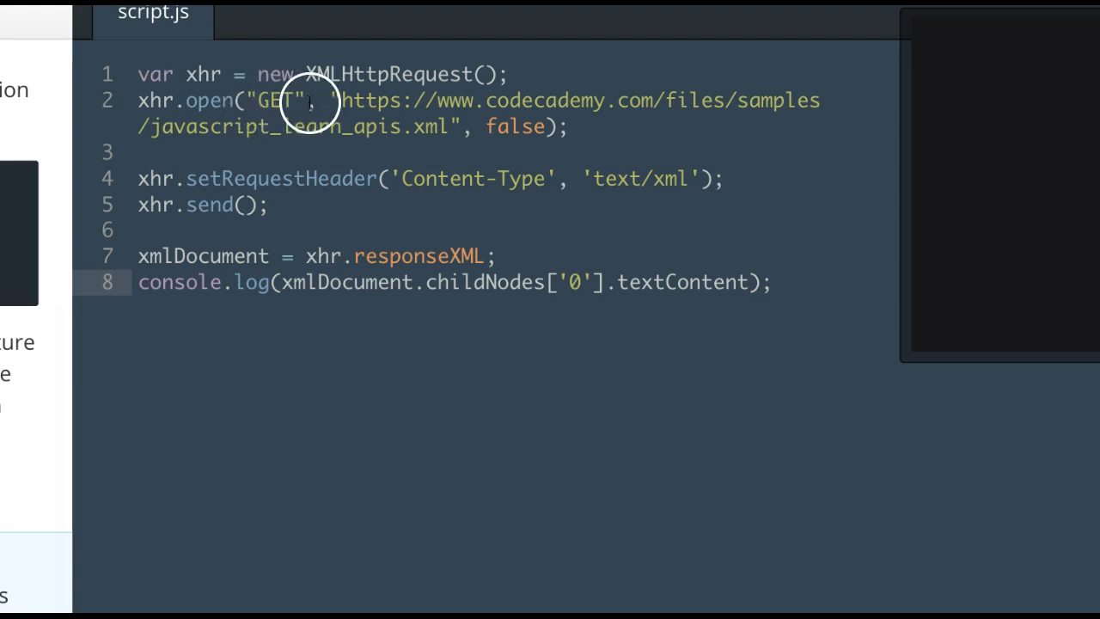
mouse_move(671, 101)
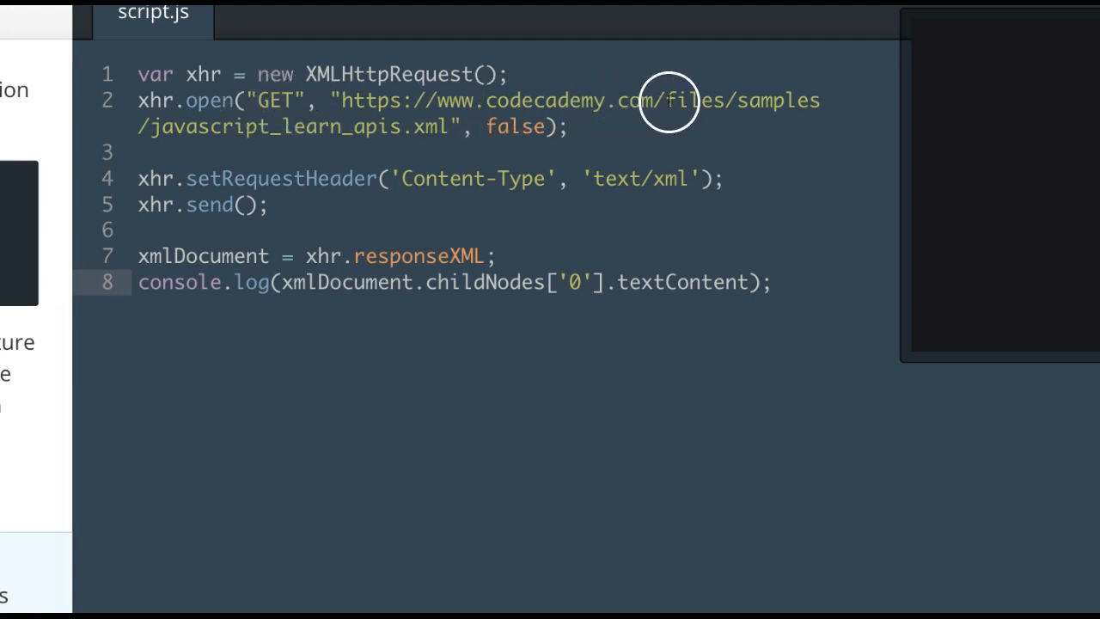
mouse_move(148, 174)
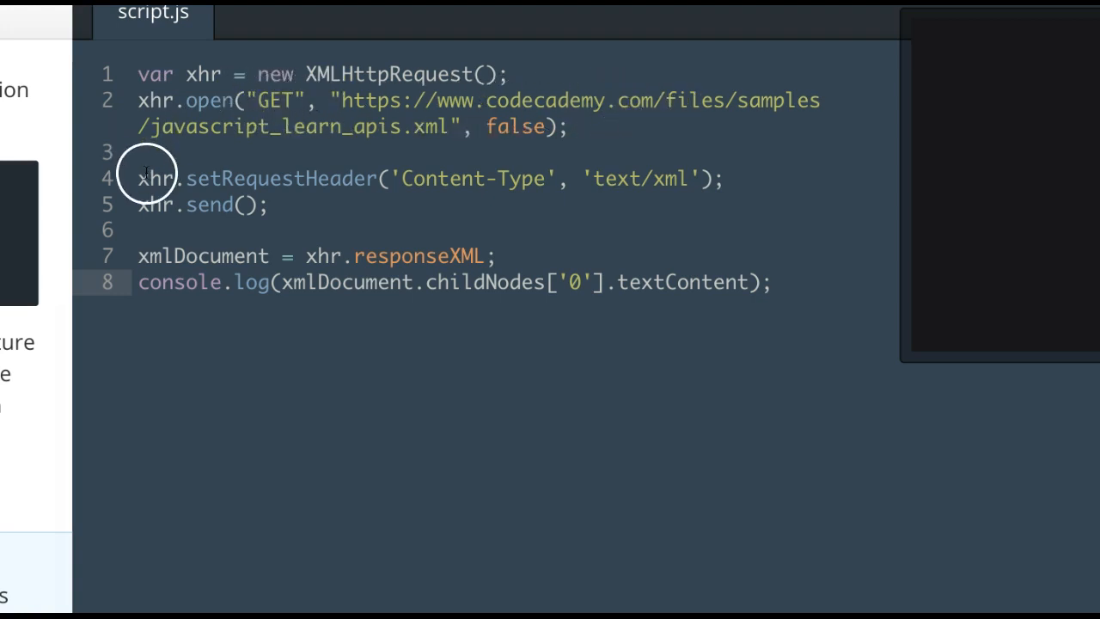
mouse_move(181, 185)
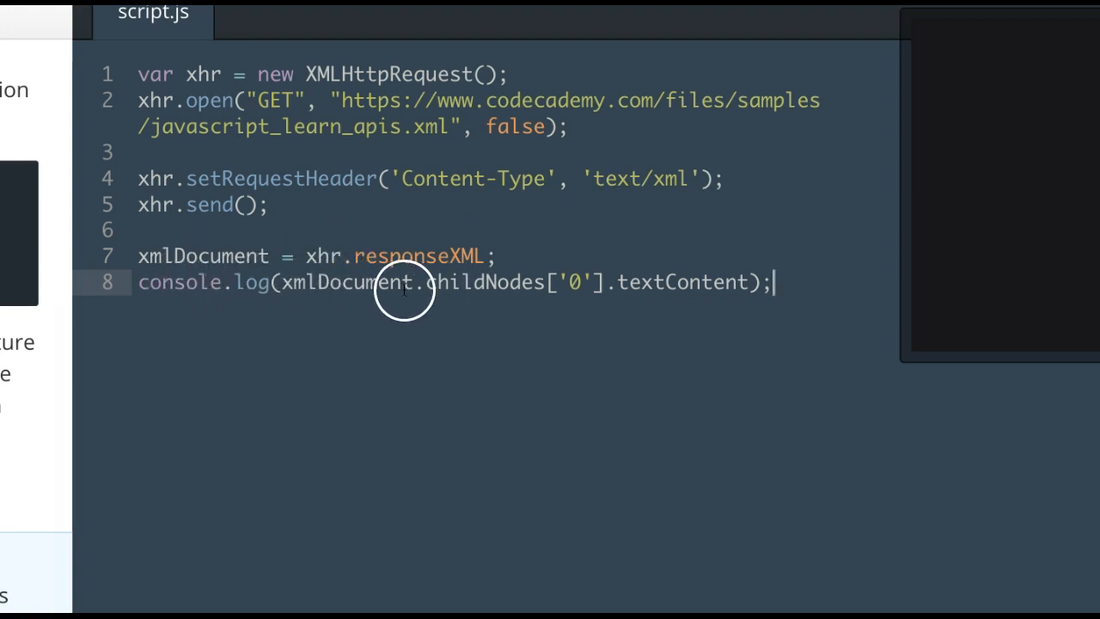
mouse_move(569, 281)
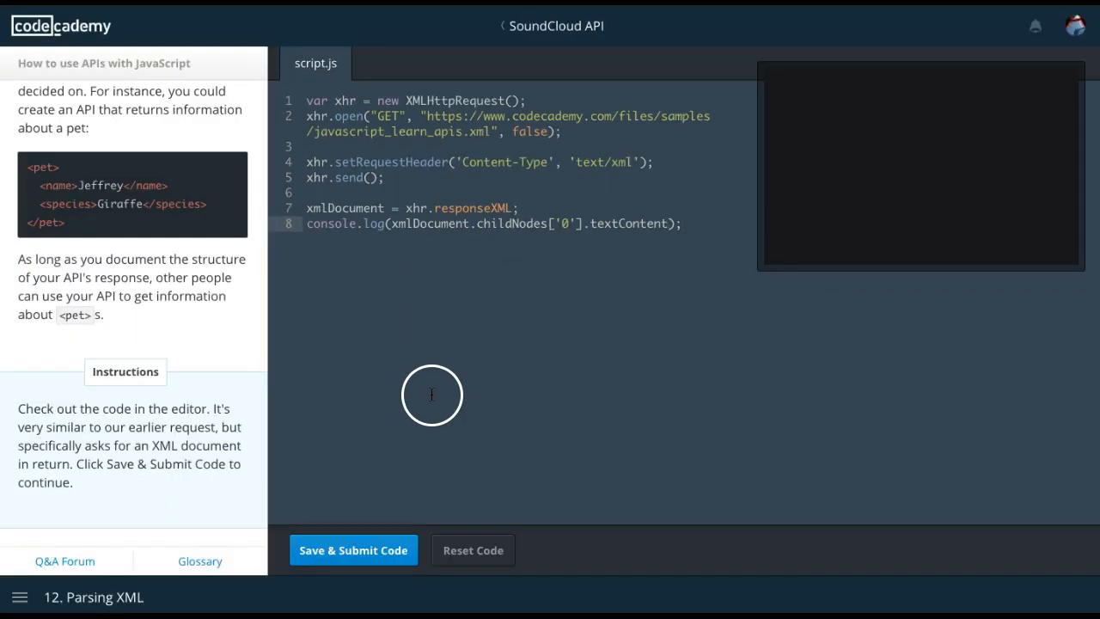
click(353, 550)
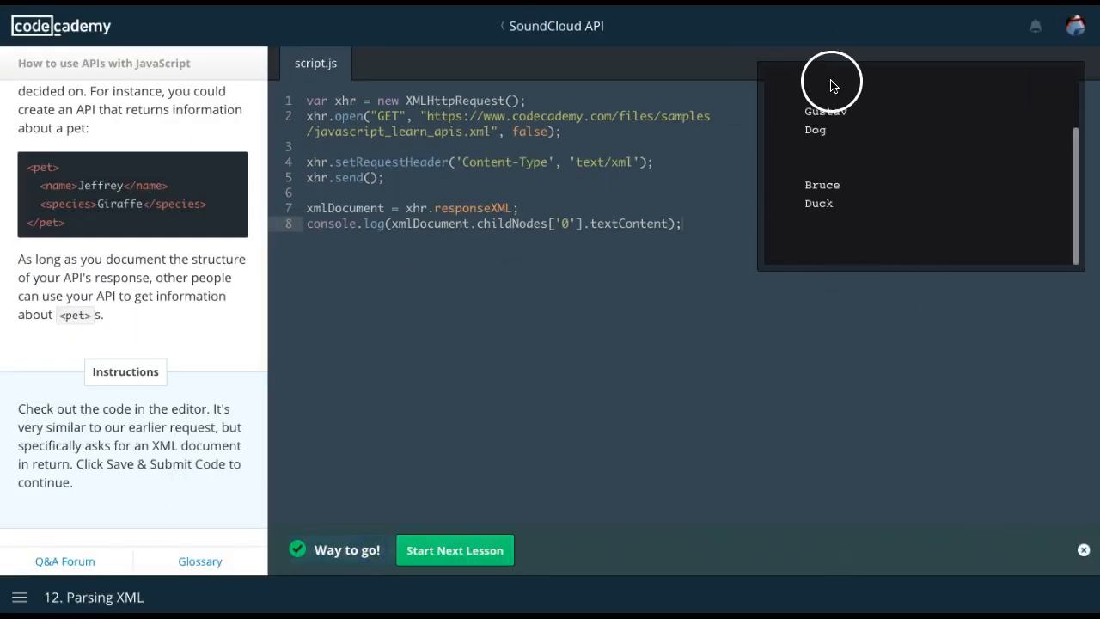
mouse_move(871, 126)
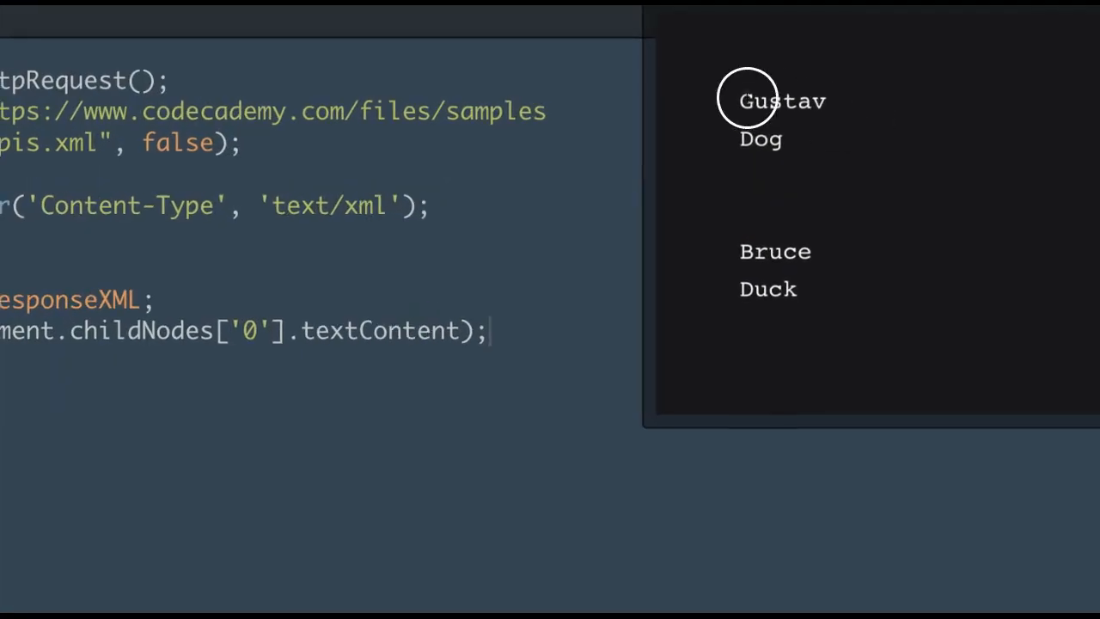
mouse_move(765, 275)
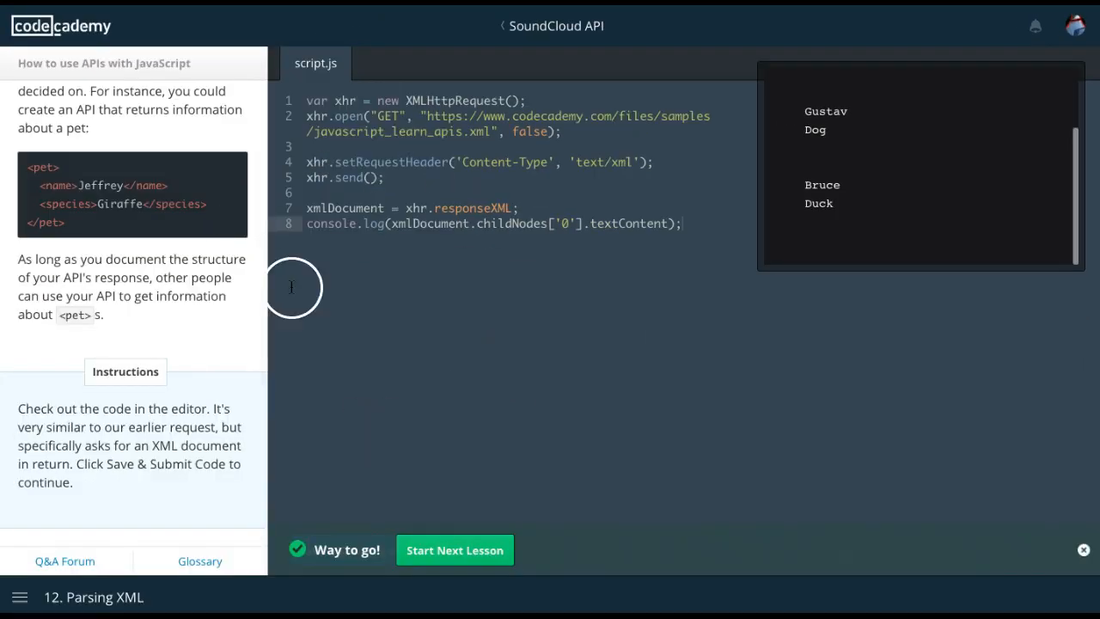
mouse_move(647, 393)
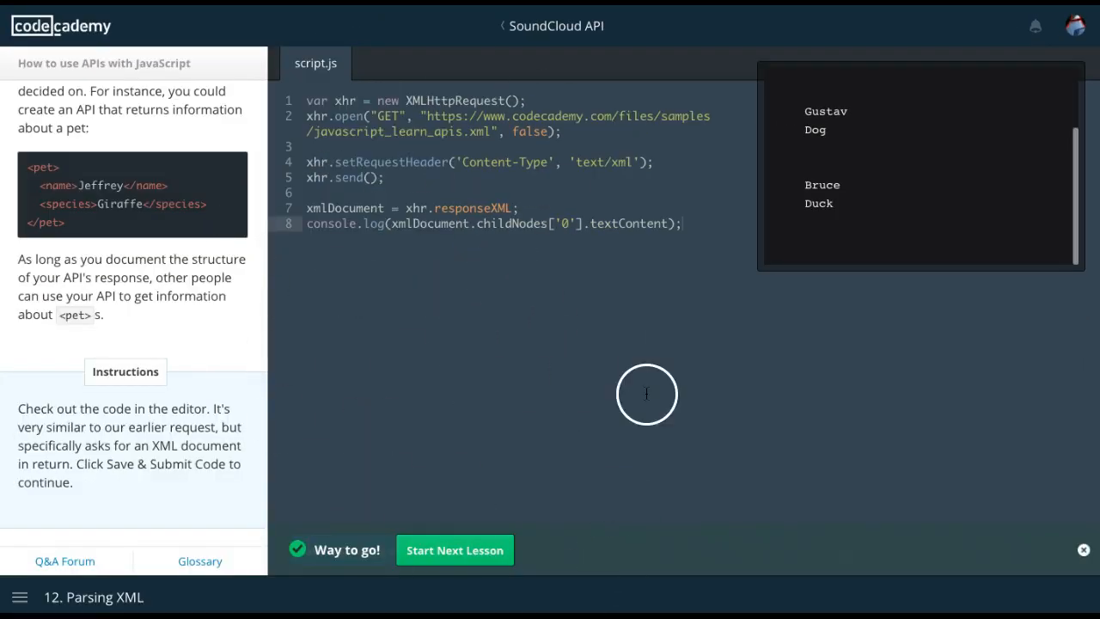